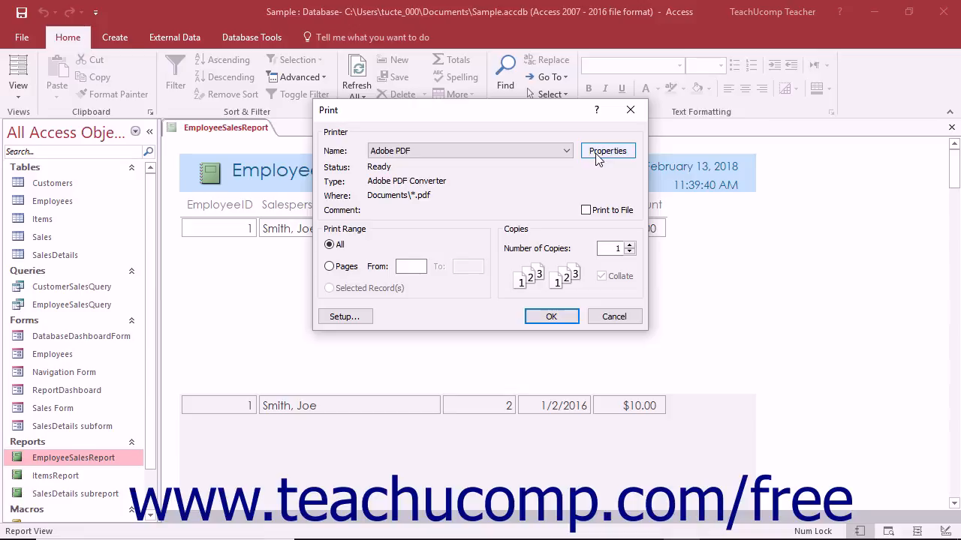
- Show the Adobe PDF printer's properties and its Default Settings choice (Standard)
left_click(607, 150)
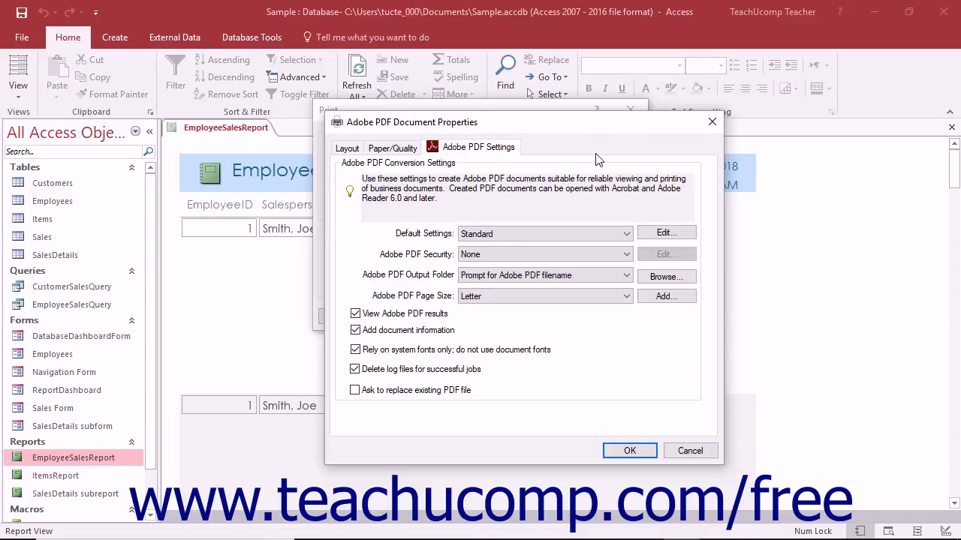
mouse_move(522, 147)
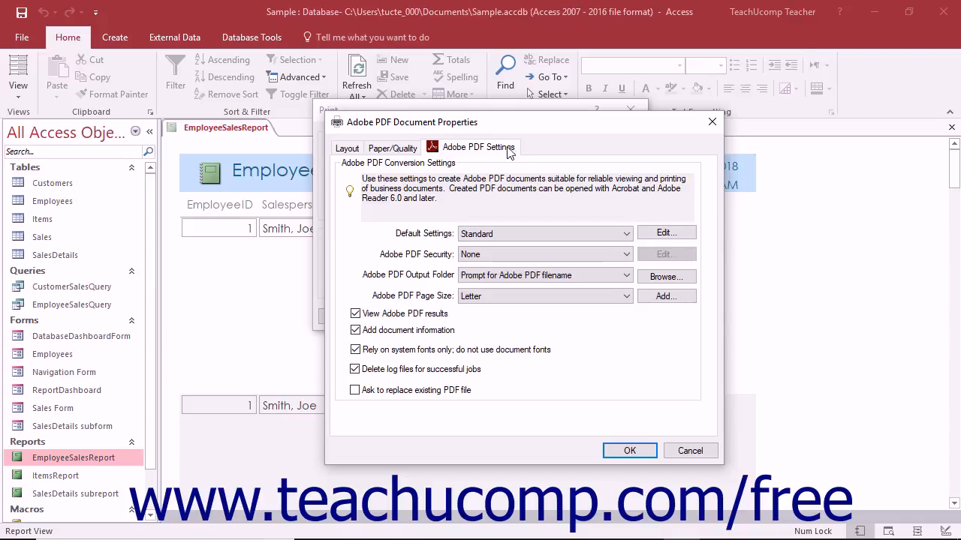
mouse_move(628, 234)
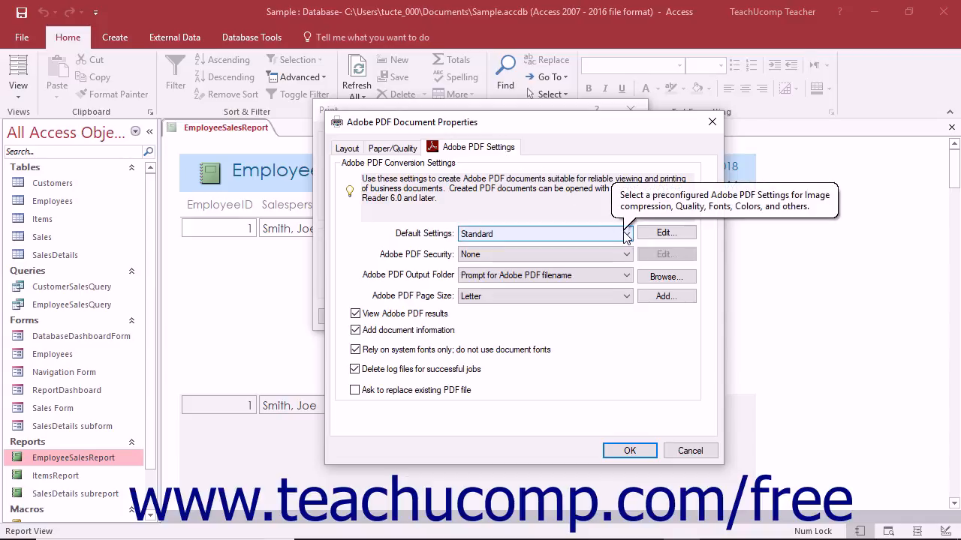
left_click(625, 234)
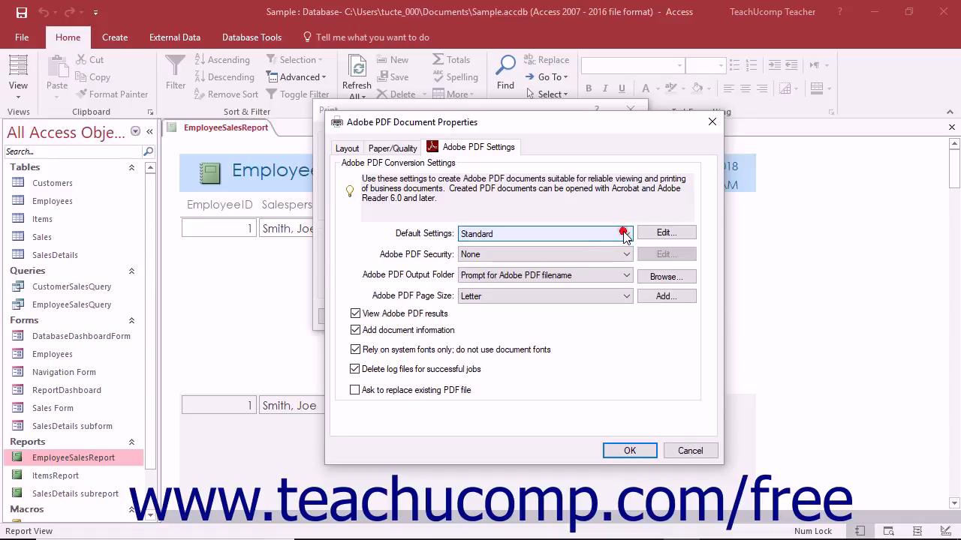
mouse_move(665, 232)
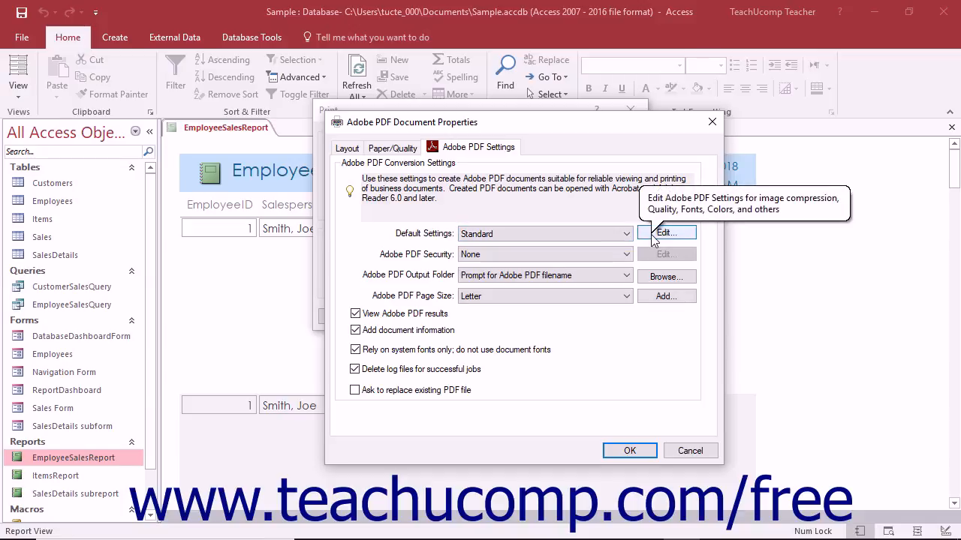
- Edit the Standard preset and browse its settings tree, collapsing and expanding the categories
left_click(667, 231)
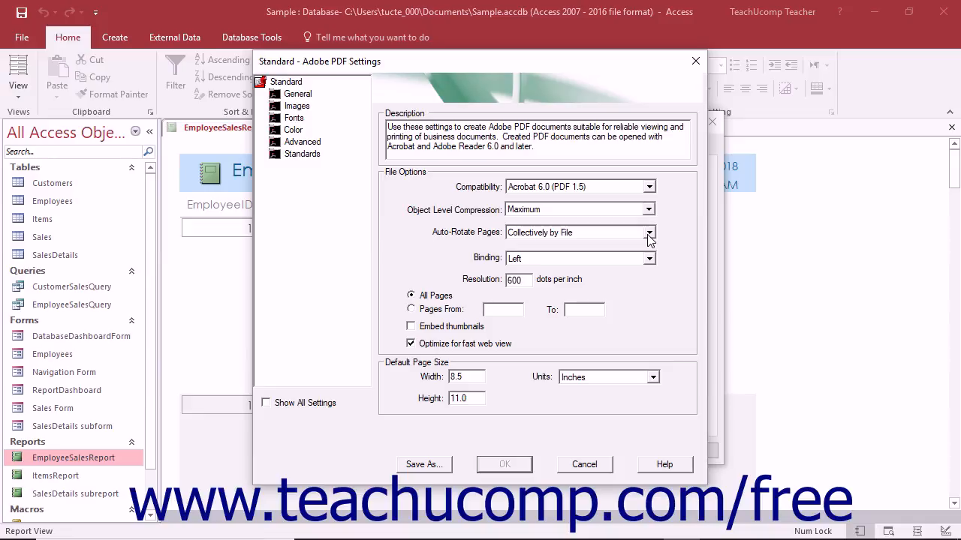
mouse_move(608, 249)
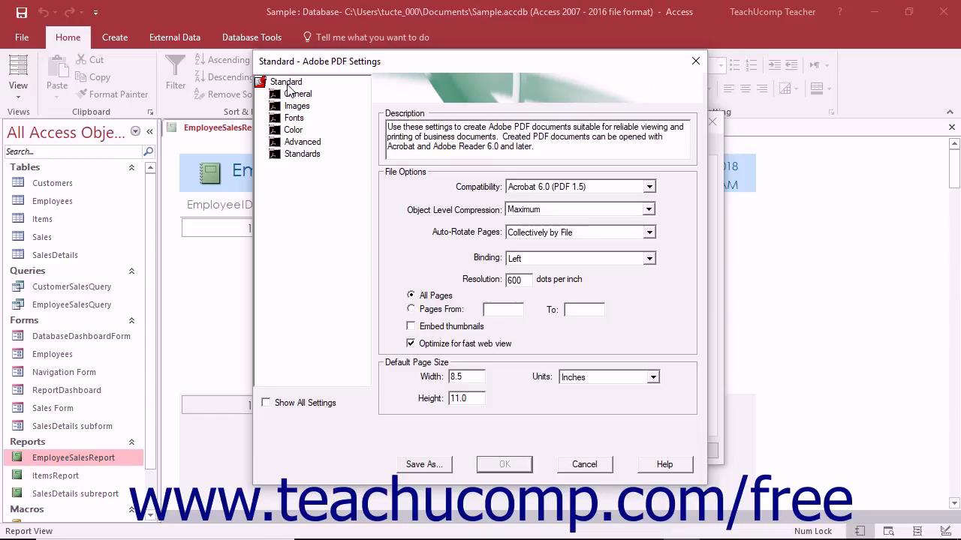
left_click(285, 82)
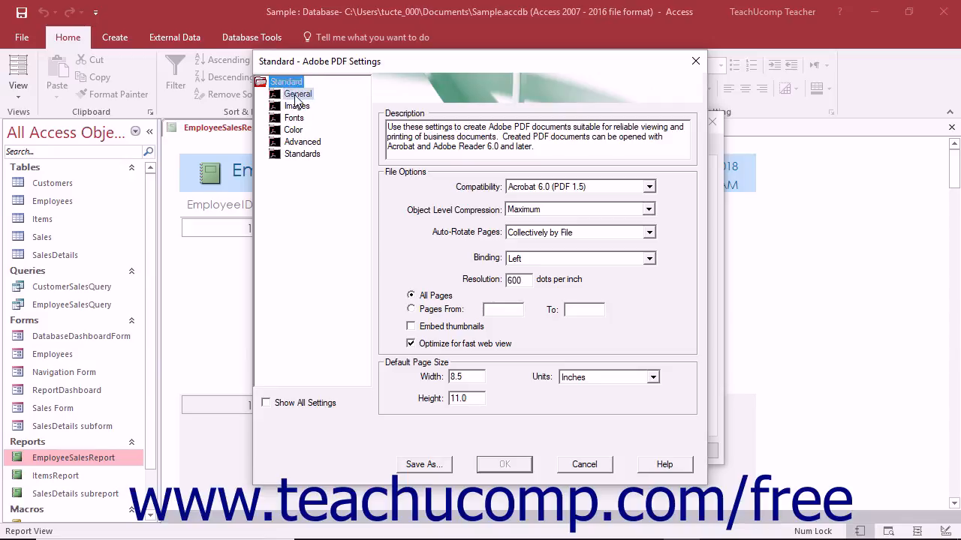
left_click(299, 93)
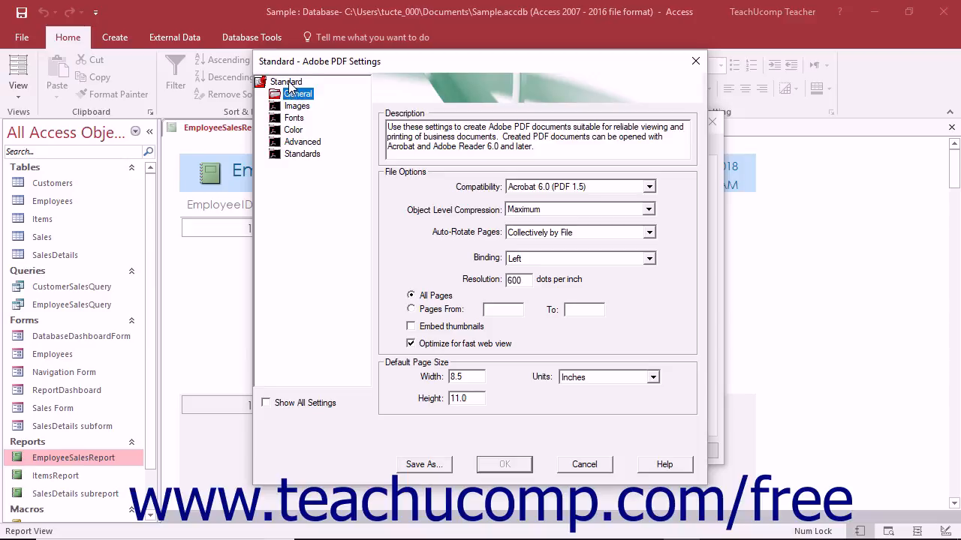
left_click(285, 81)
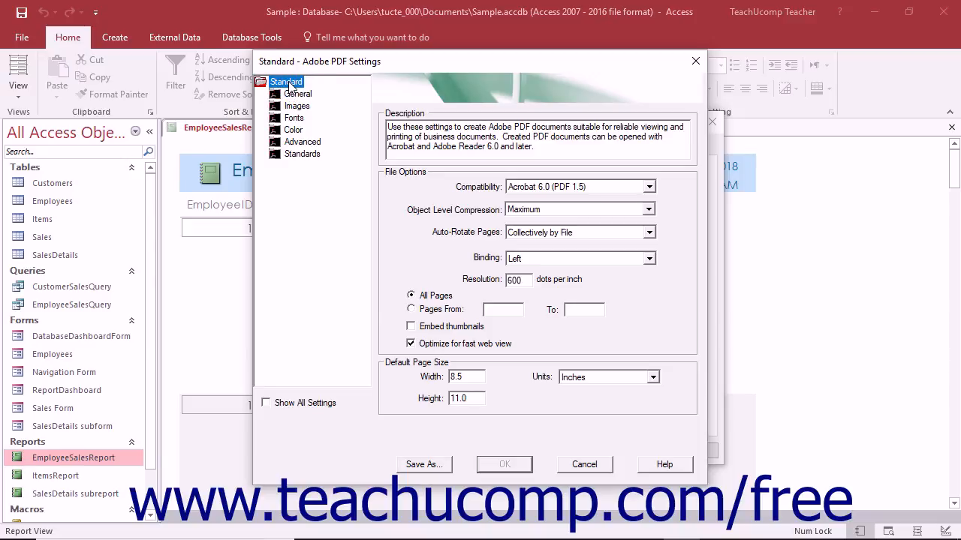
left_click(264, 81)
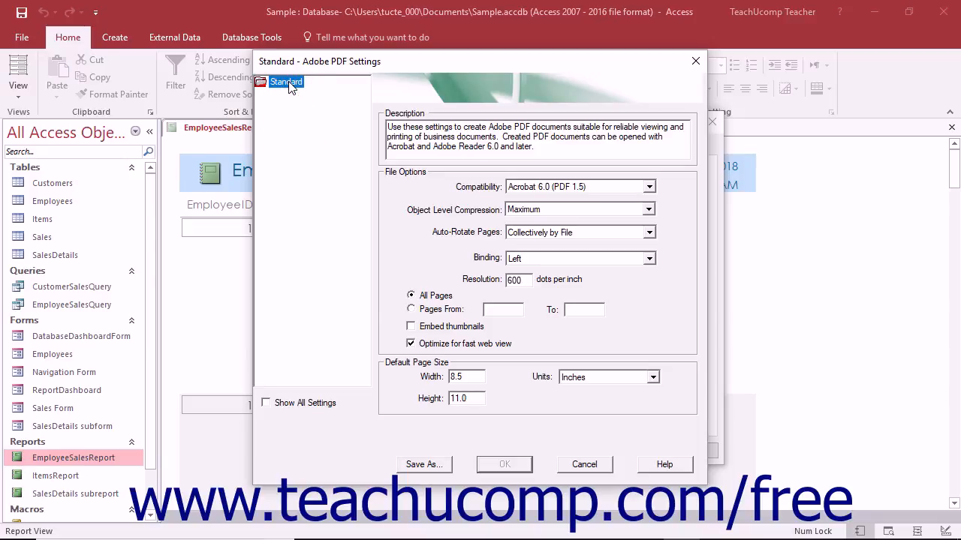
left_click(286, 81)
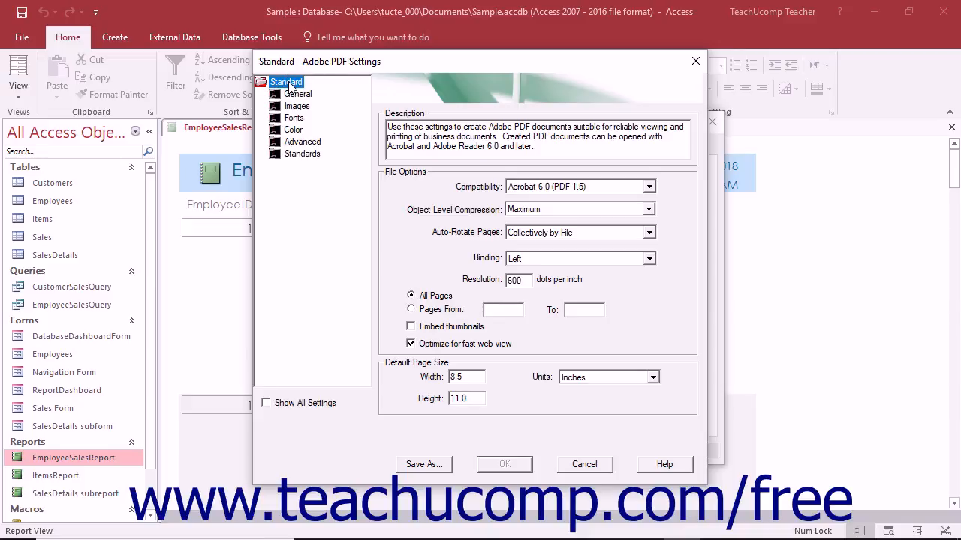
mouse_move(292, 93)
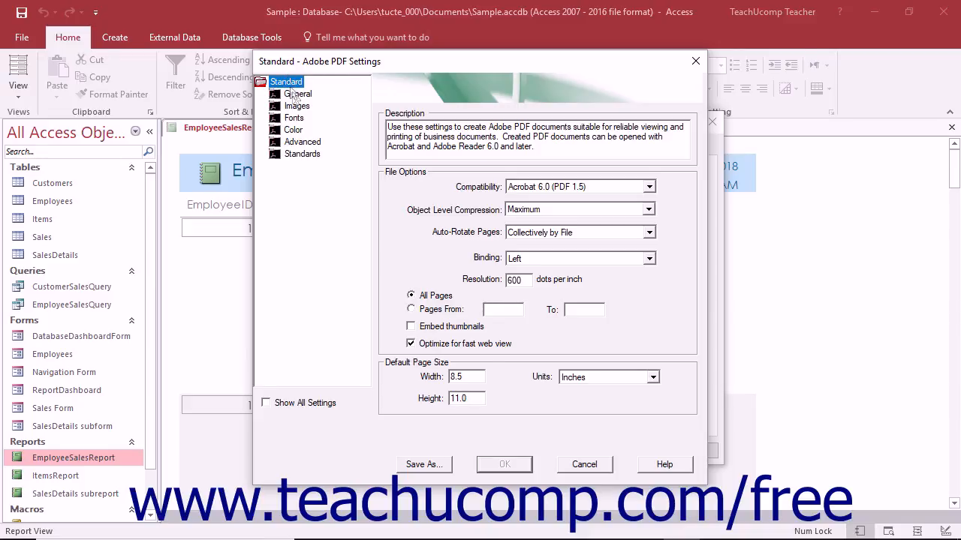
- Review the Images, Color, Advanced and Standards categories, returning to General
left_click(297, 105)
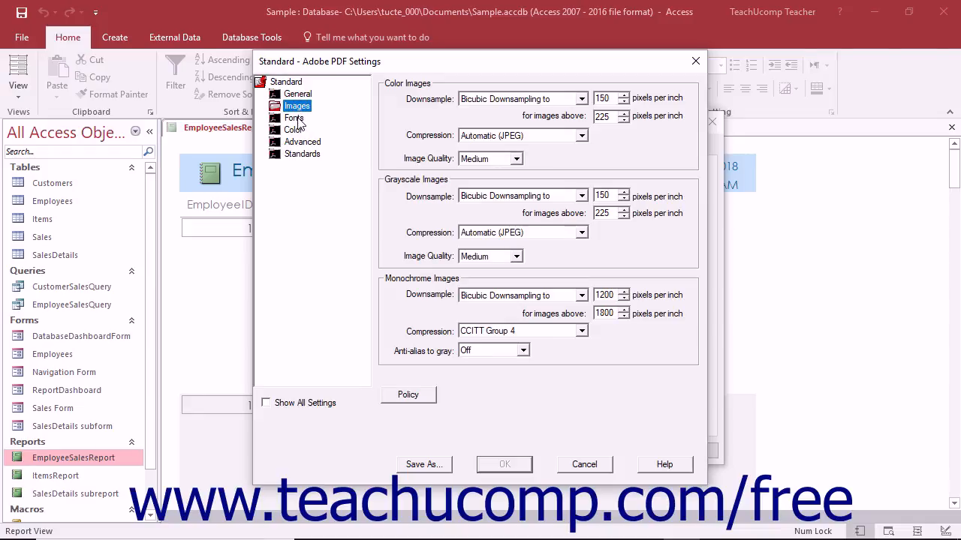
left_click(294, 129)
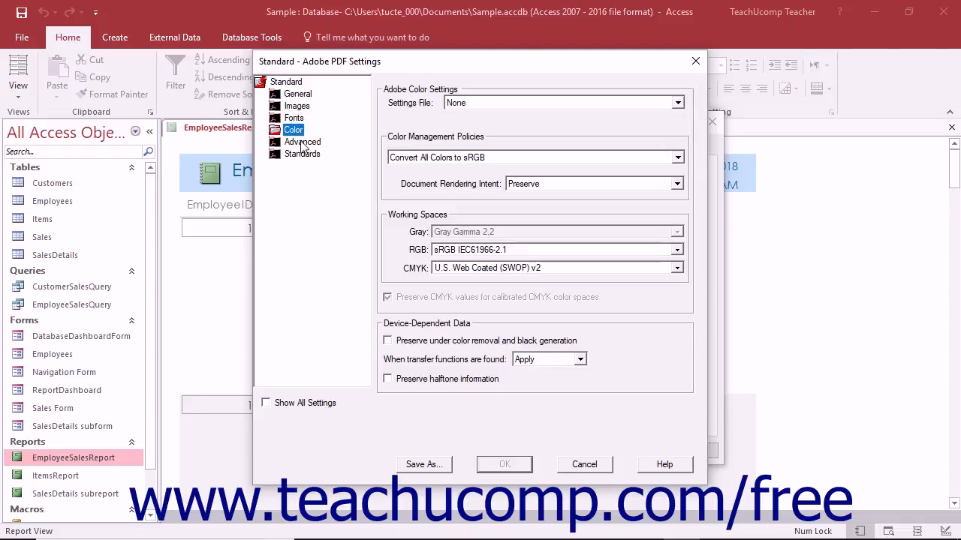
left_click(302, 153)
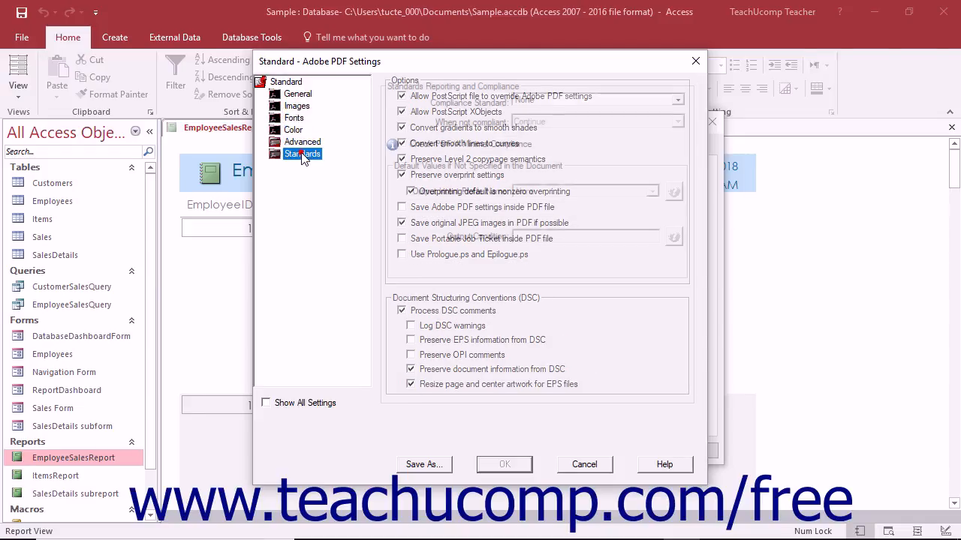
left_click(302, 153)
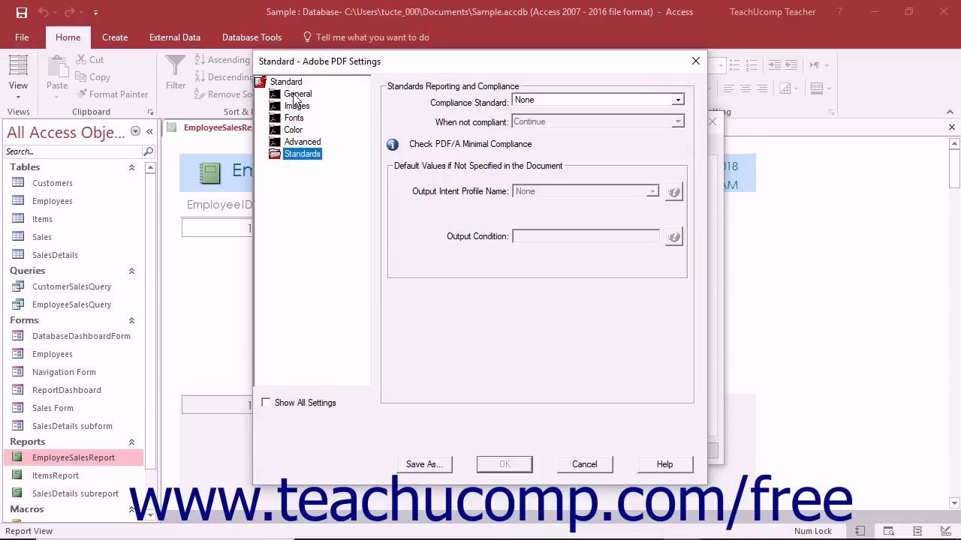
left_click(297, 93)
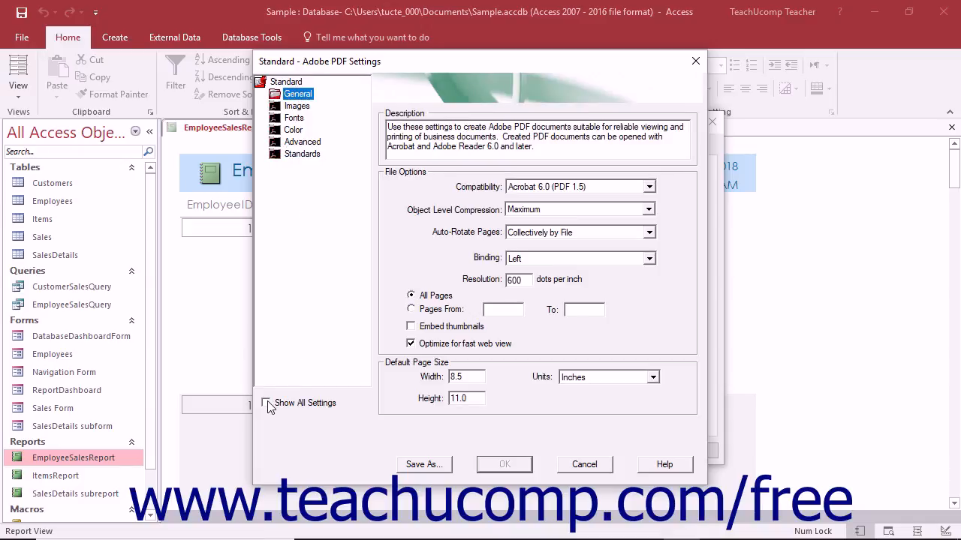
left_click(267, 402)
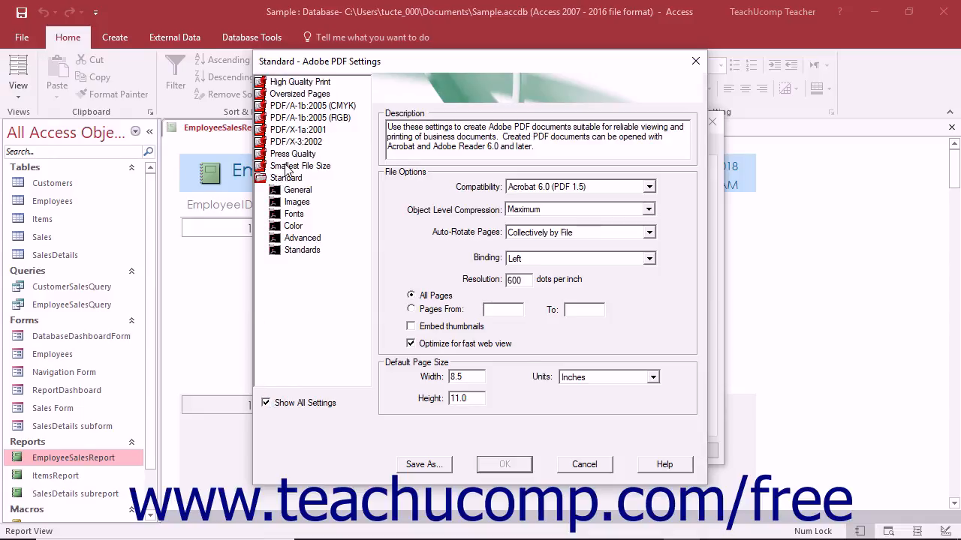
left_click(300, 165)
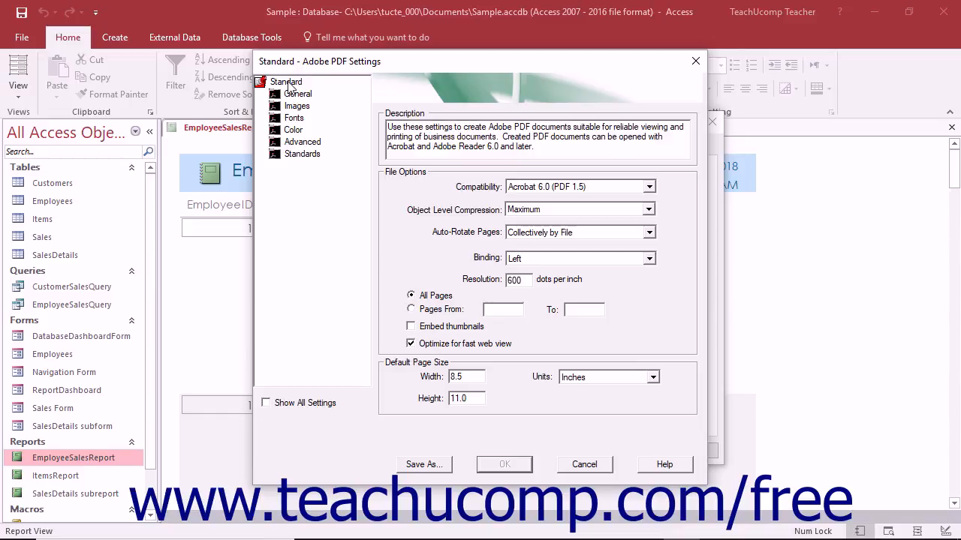
left_click(285, 81)
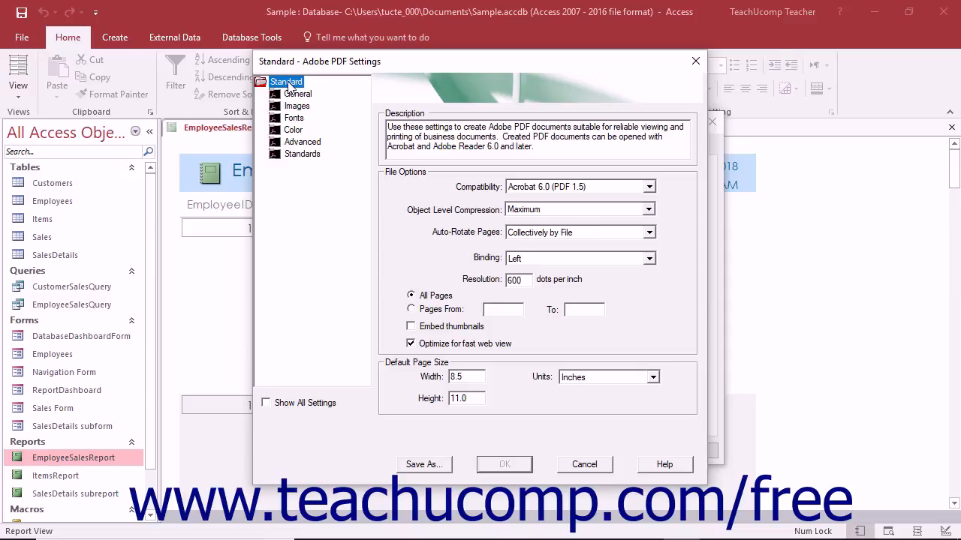
mouse_move(303, 111)
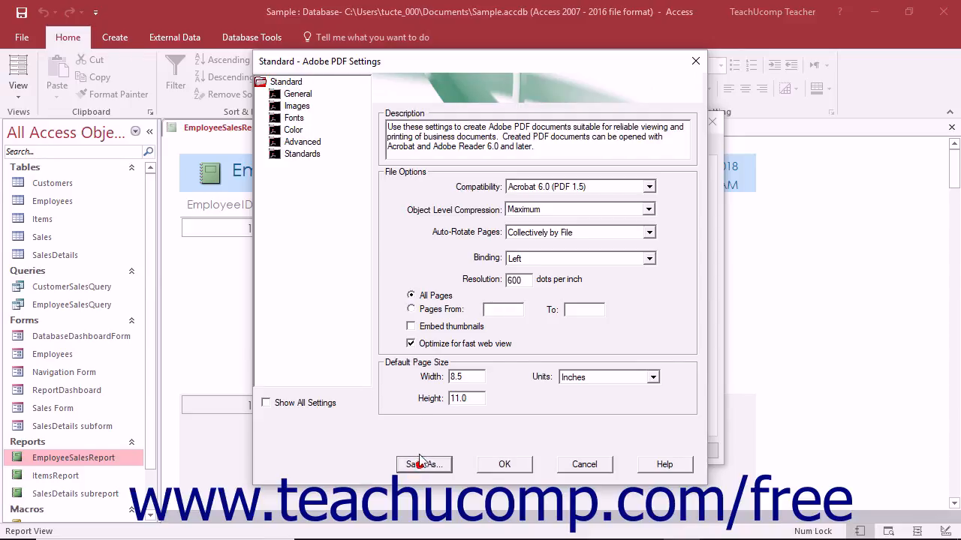
- Save the settings as a new preset named 'My Custom Settings'
left_click(423, 464)
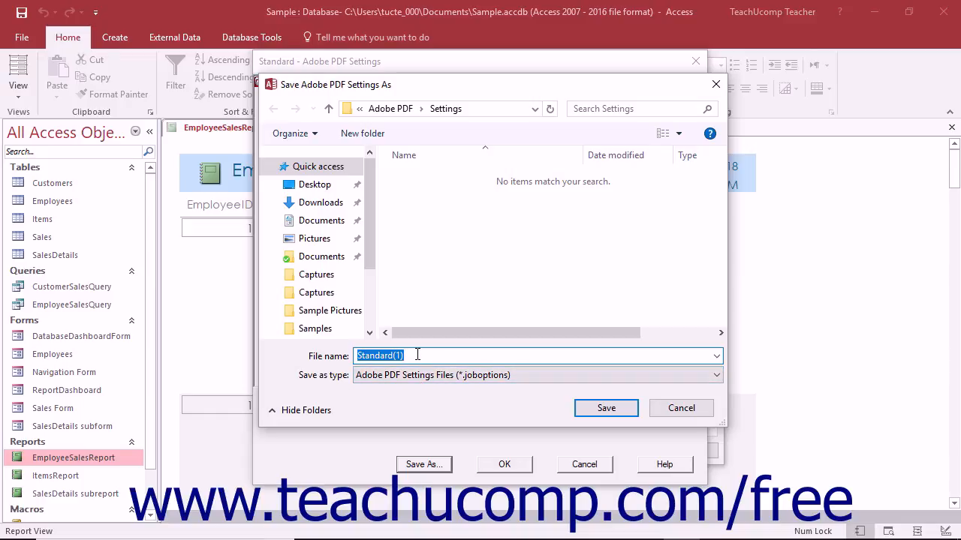
type("My Custom Settings")
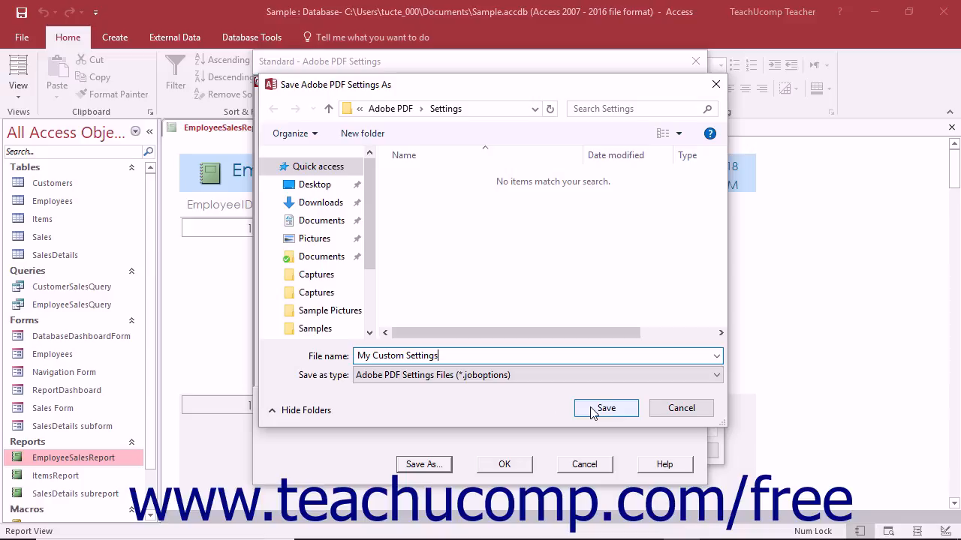
- Confirm the save and review My Custom Settings and its General options in the editor
left_click(607, 408)
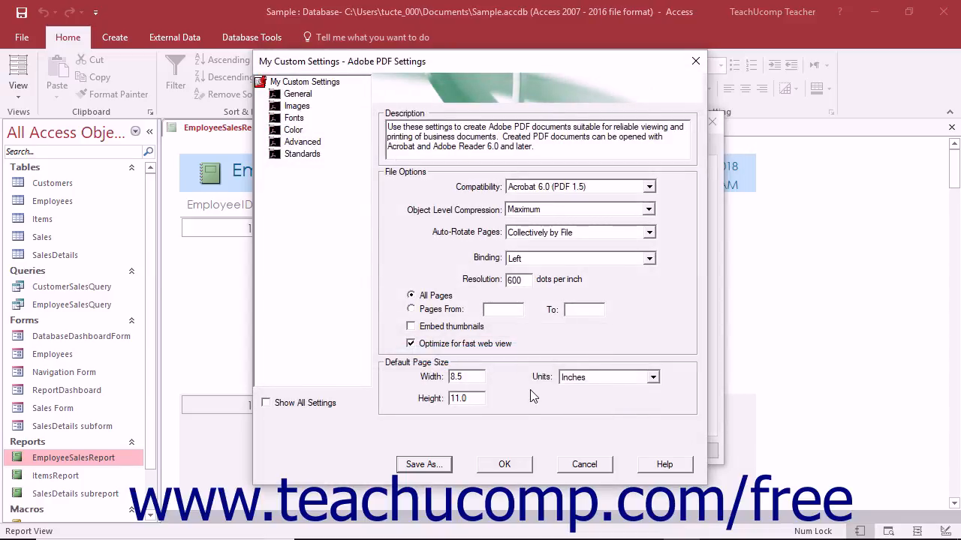
mouse_move(490, 361)
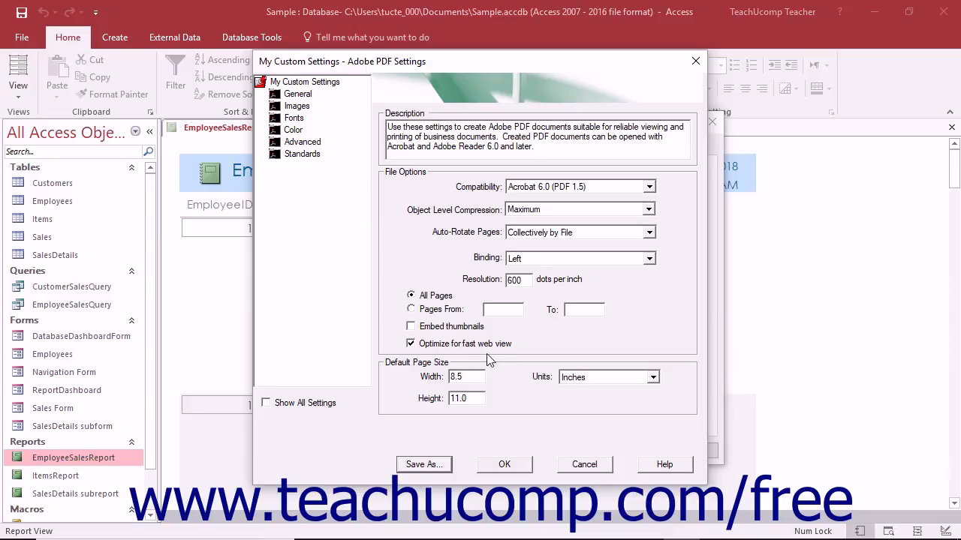
mouse_move(301, 197)
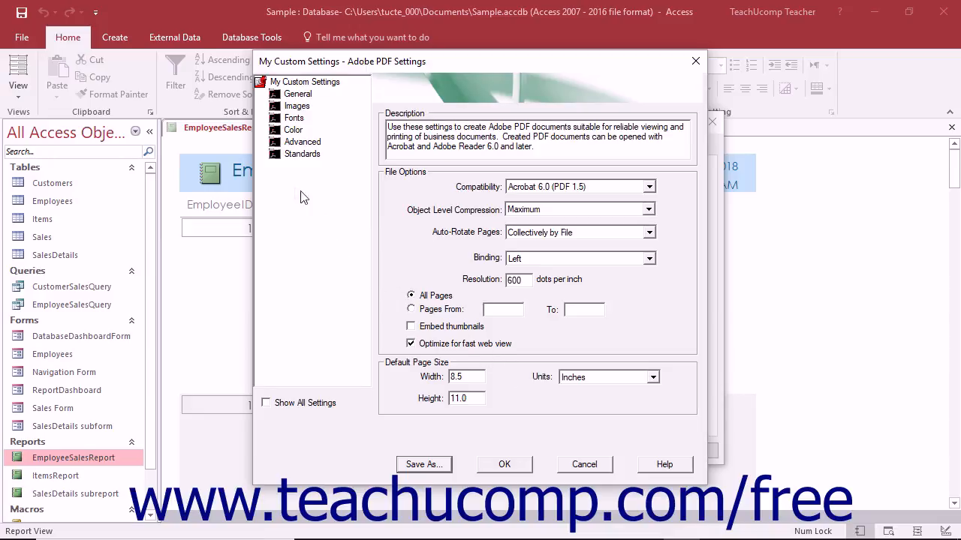
left_click(303, 81)
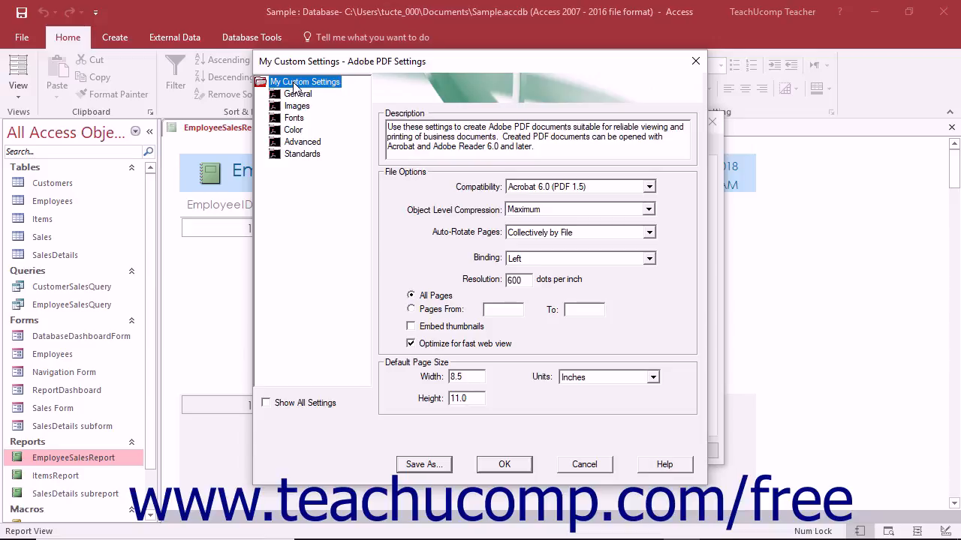
left_click(298, 93)
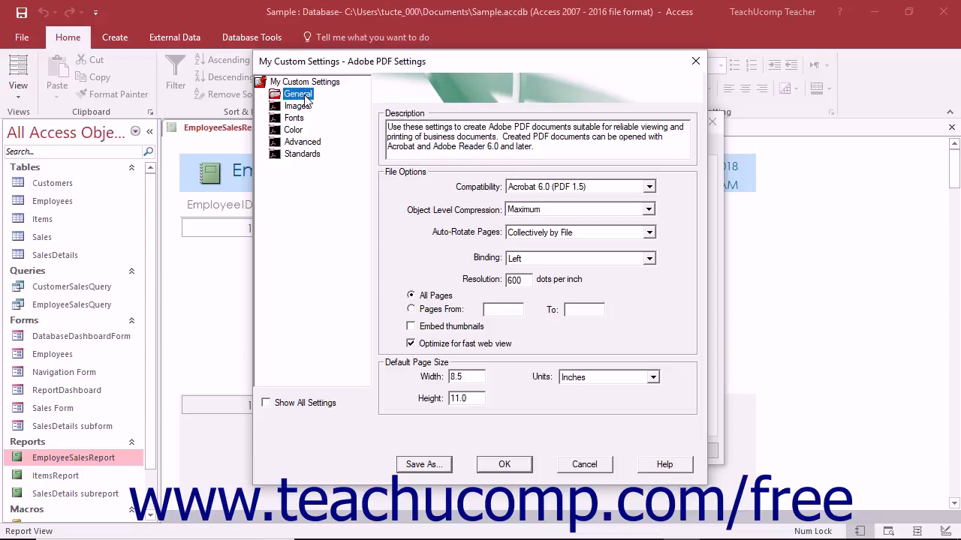
mouse_move(361, 321)
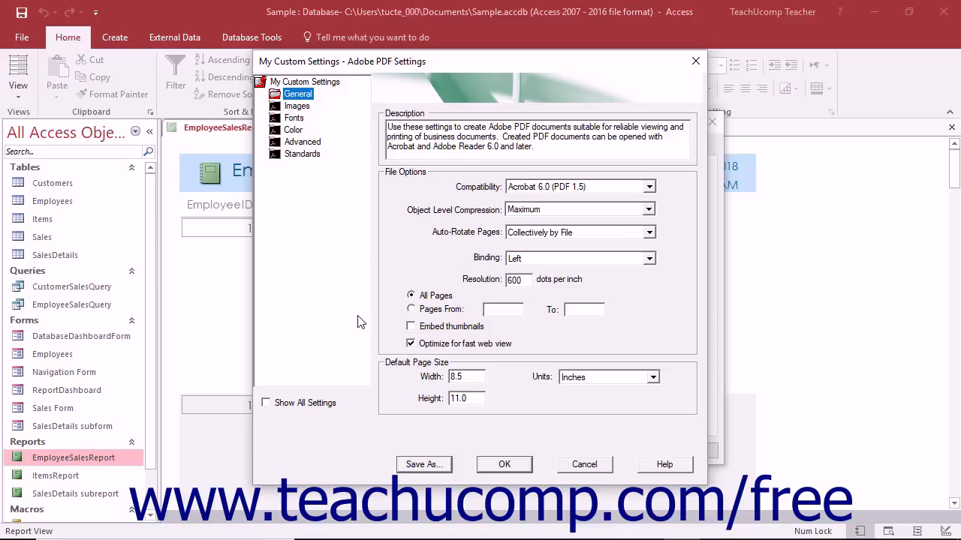
mouse_move(417, 442)
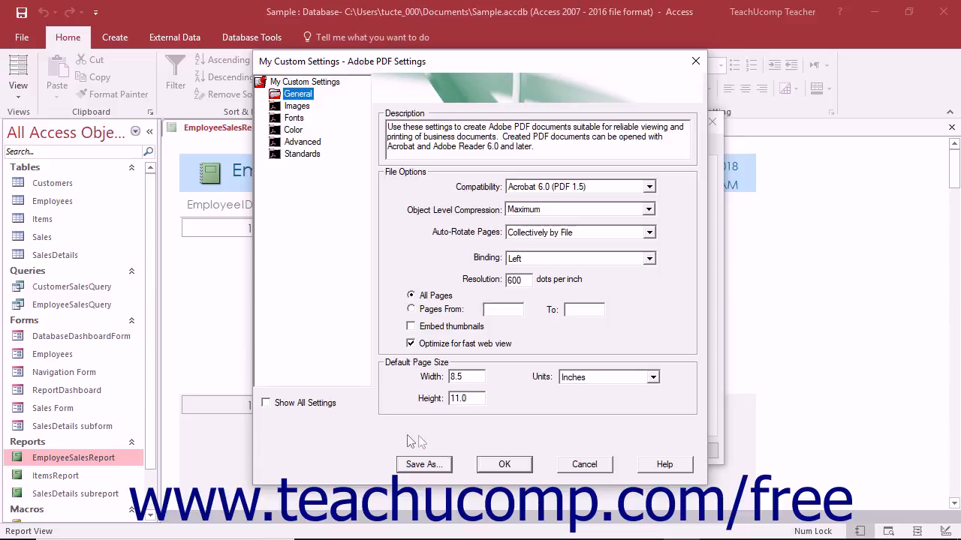
mouse_move(505, 464)
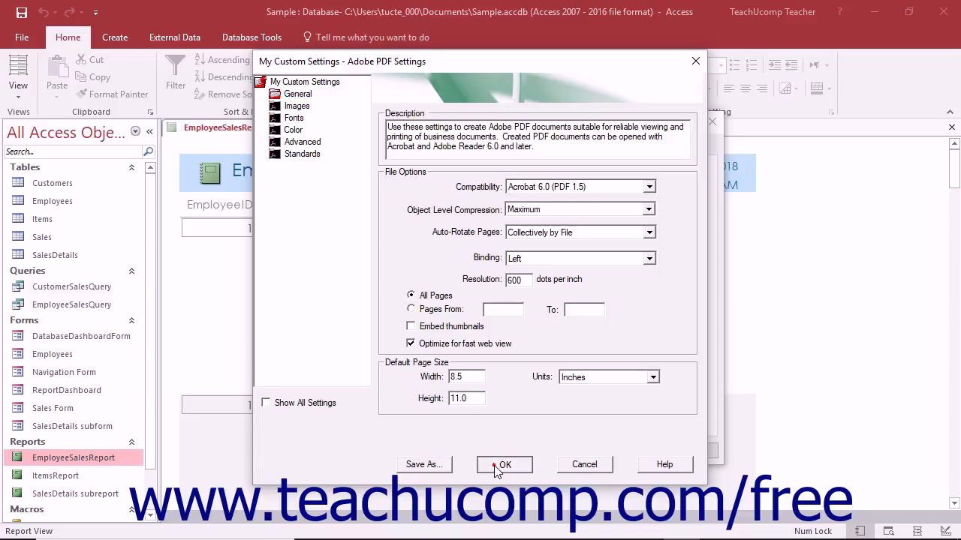
- Accept My Custom Settings as the default and reopen it for editing
left_click(504, 465)
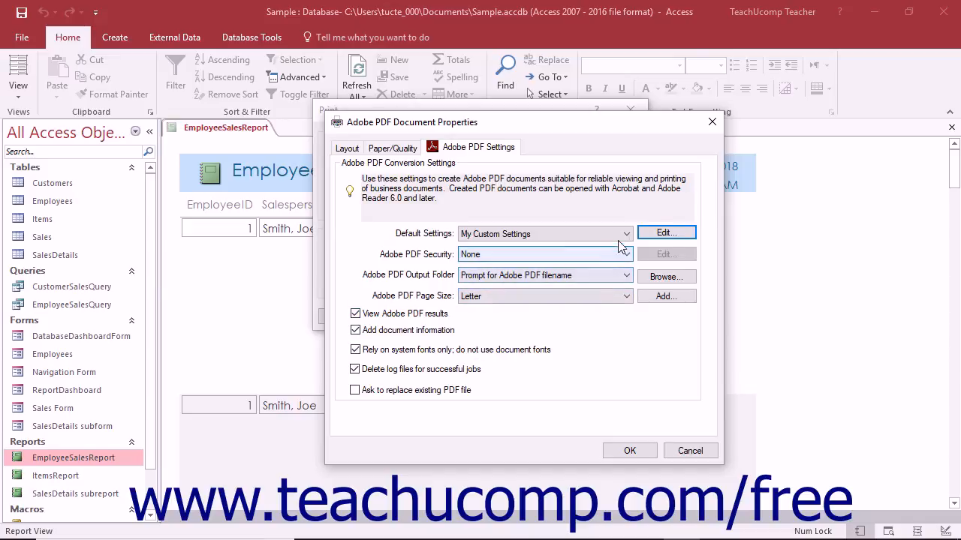
left_click(666, 231)
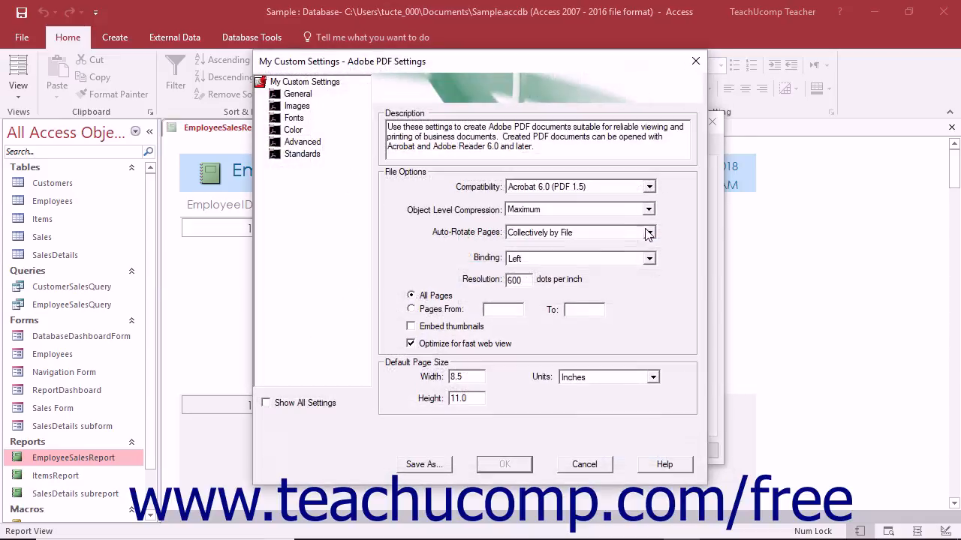